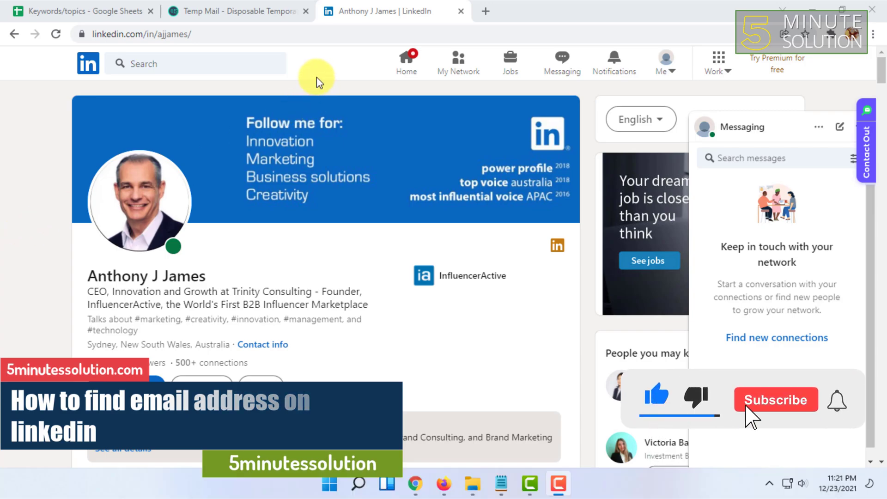
# Step: Show the Contact Info dialog listing the profile link, websites and Twitter handle
pyautogui.click(775, 399)
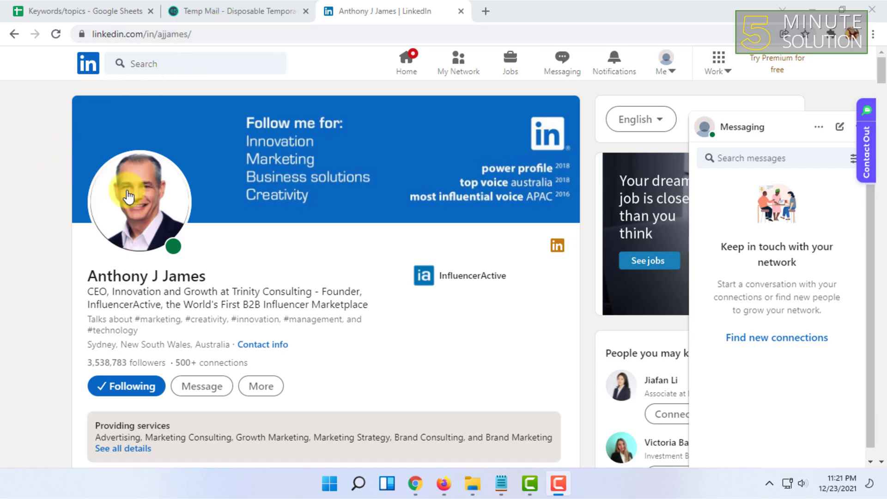
pyautogui.moveTo(77, 173)
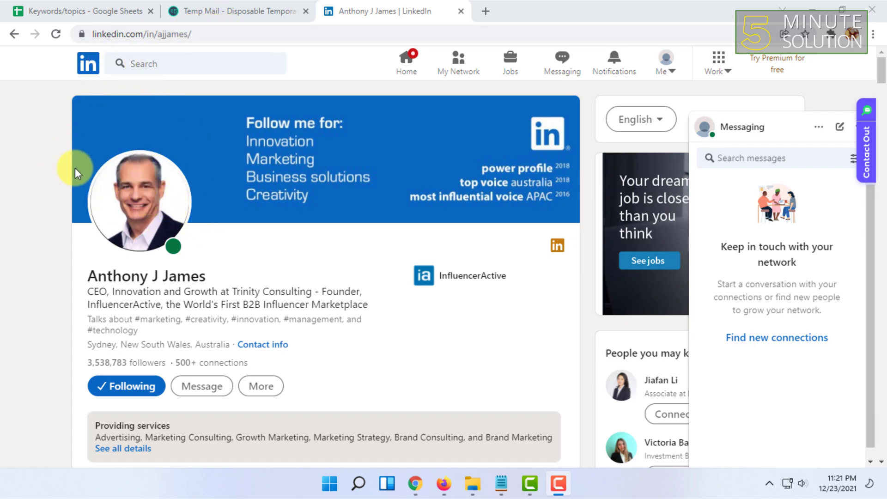
pyautogui.click(138, 35)
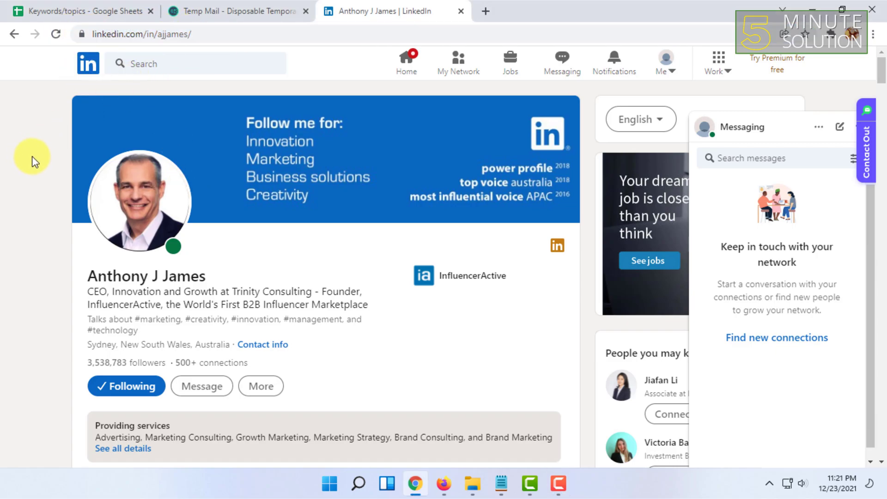
pyautogui.moveTo(9, 190)
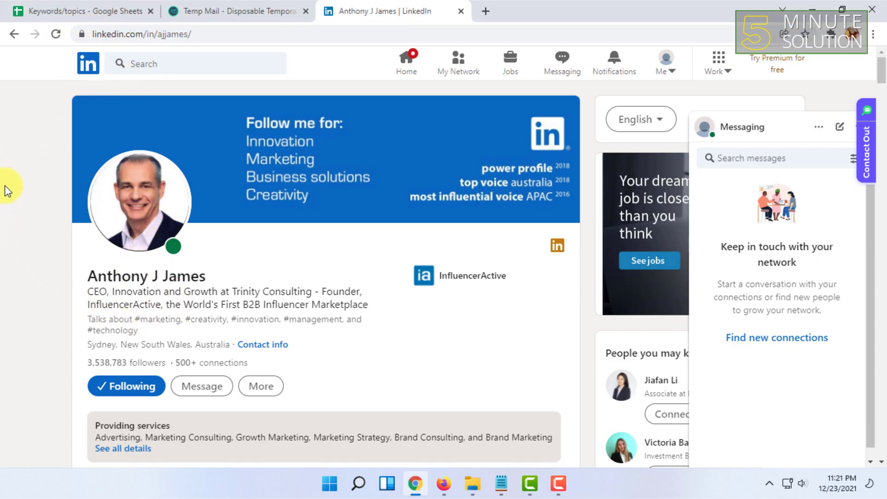
pyautogui.moveTo(263, 345)
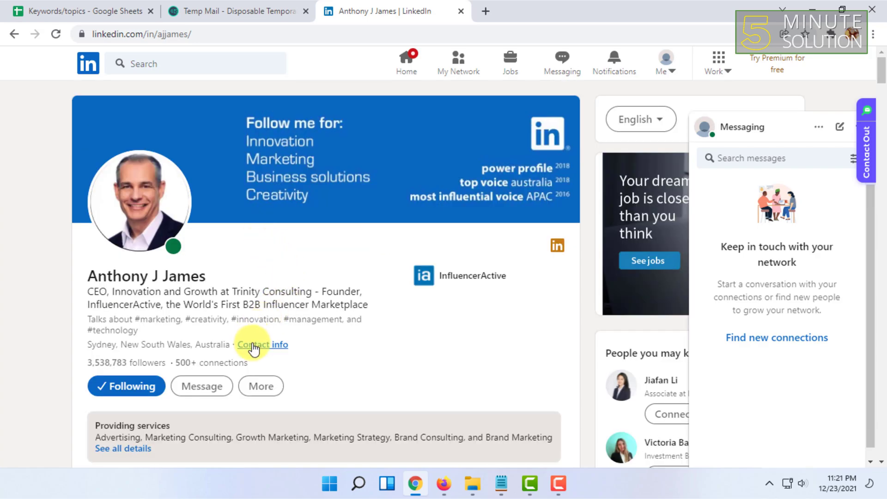
pyautogui.moveTo(262, 344)
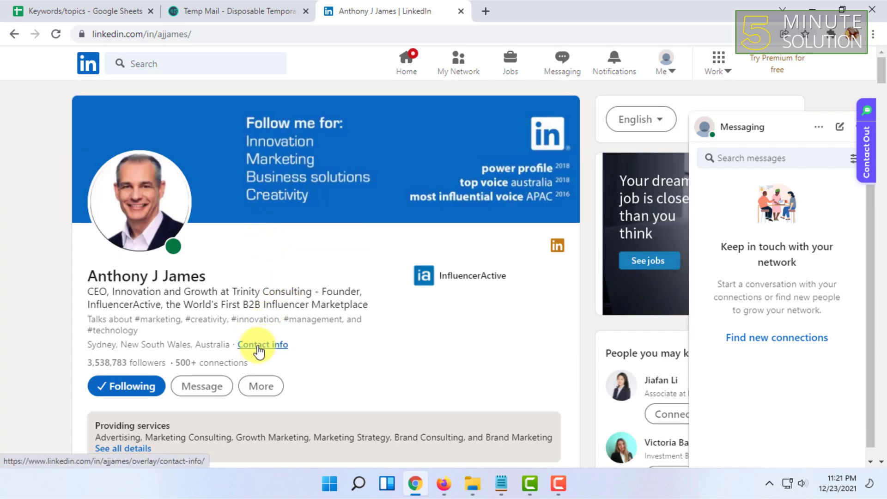
pyautogui.click(262, 344)
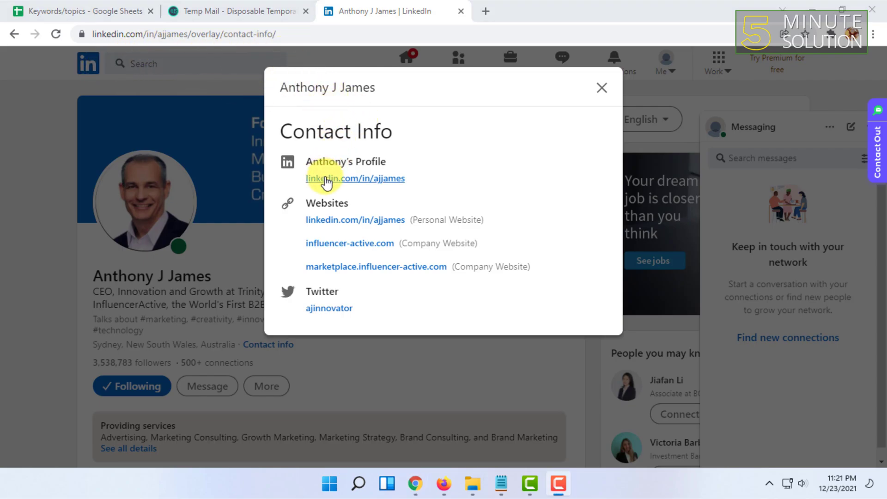
pyautogui.moveTo(372, 142)
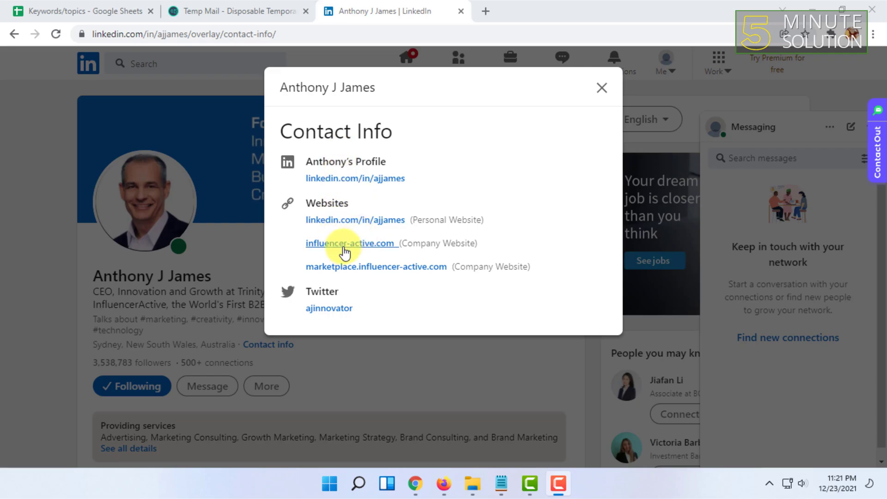
pyautogui.moveTo(347, 198)
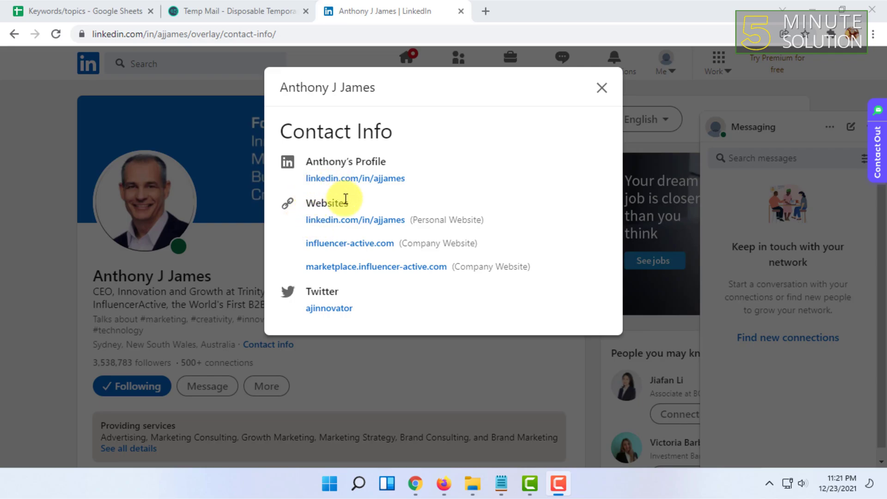
pyautogui.moveTo(351, 266)
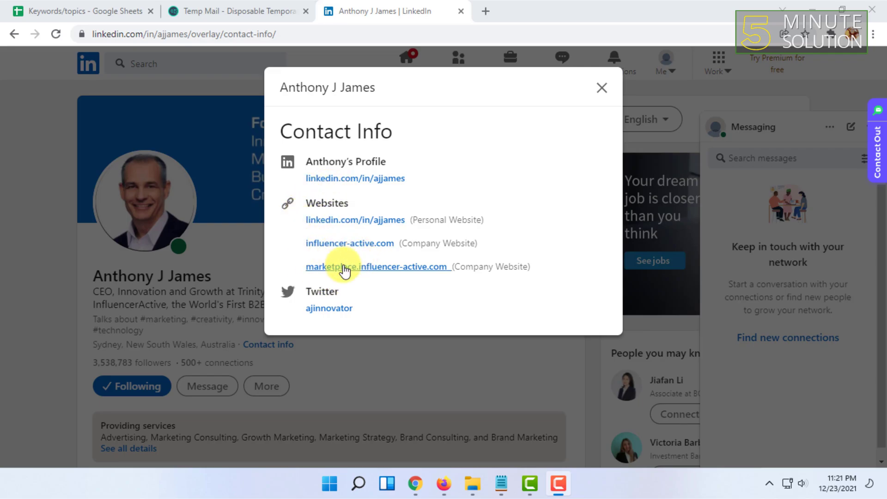
pyautogui.moveTo(446, 129)
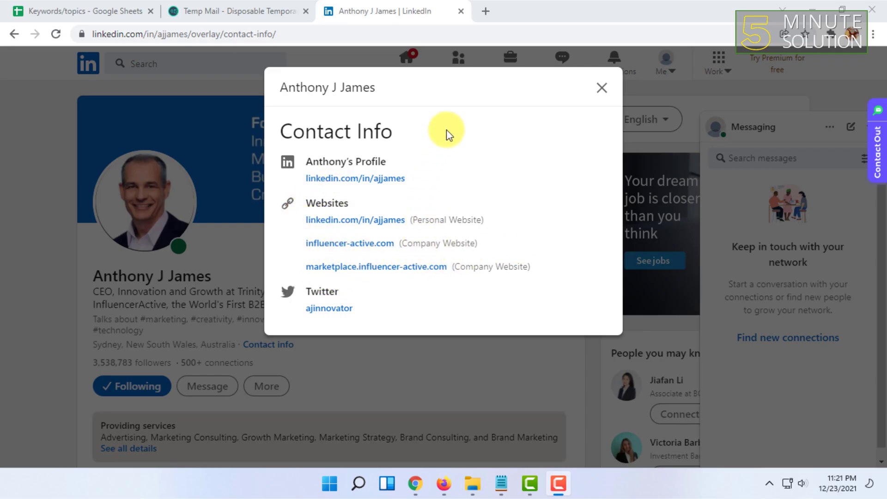
pyautogui.moveTo(602, 88)
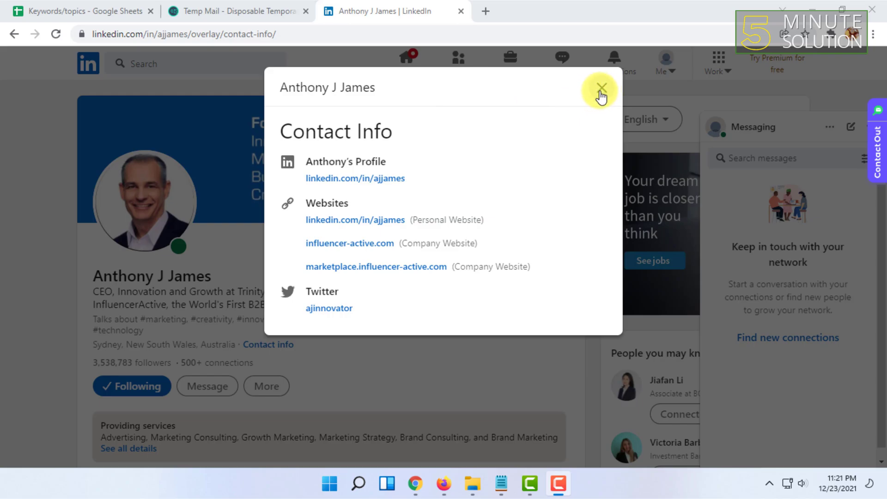
pyautogui.moveTo(472, 46)
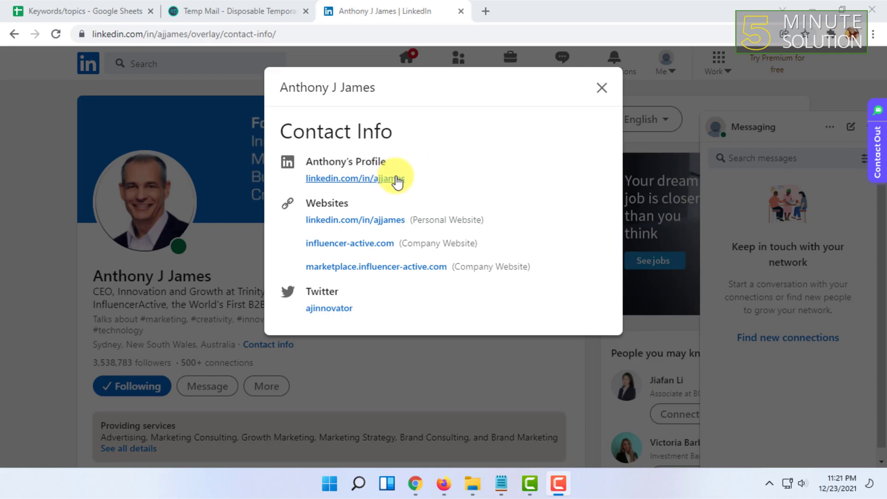
pyautogui.moveTo(478, 203)
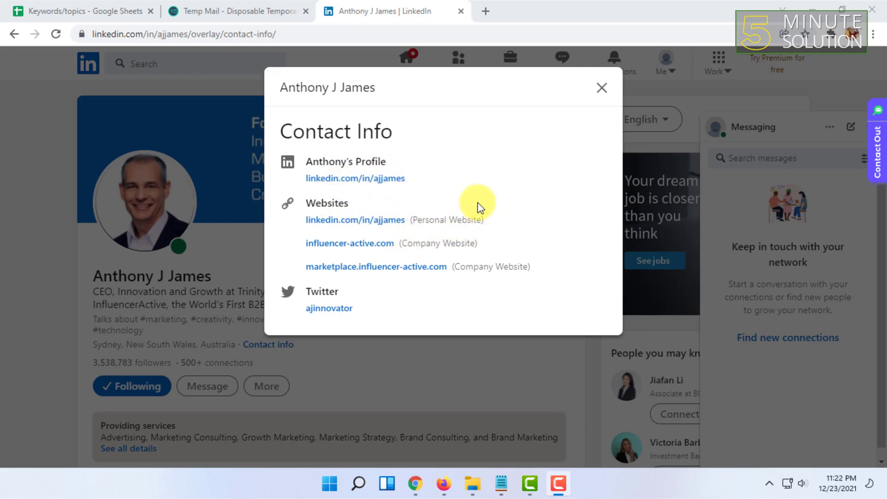
pyautogui.moveTo(361, 205)
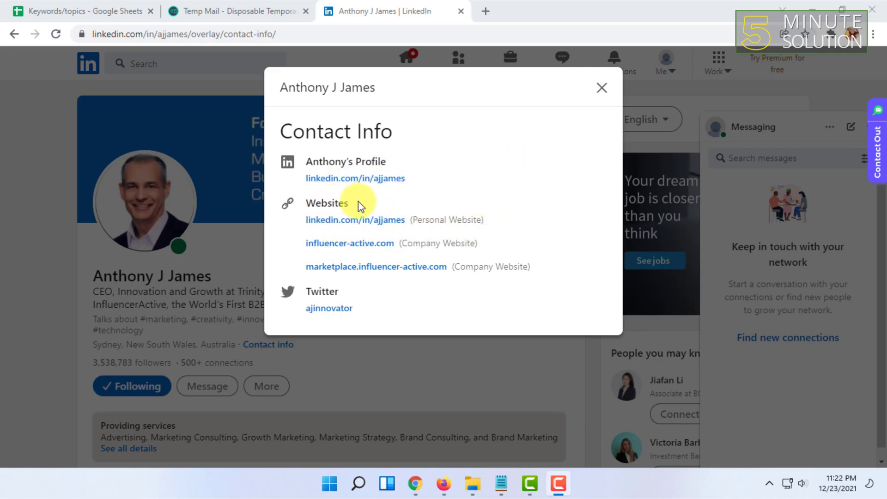
pyautogui.moveTo(306, 277)
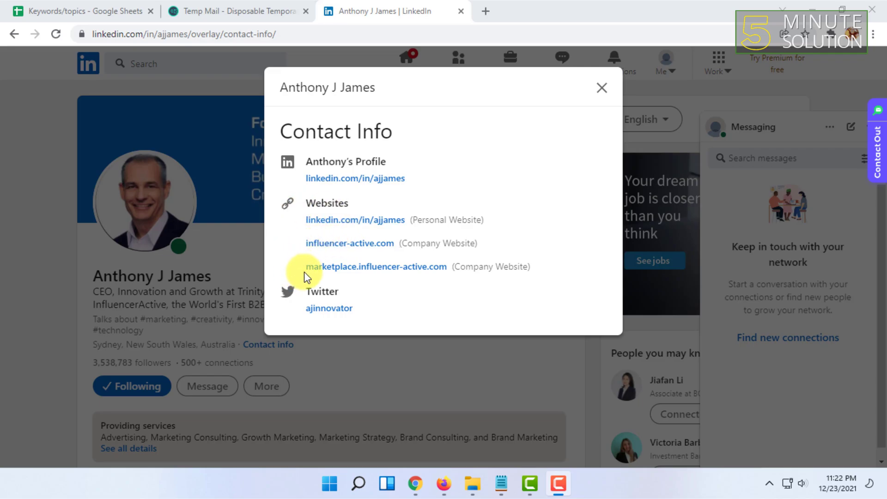
pyautogui.moveTo(339, 296)
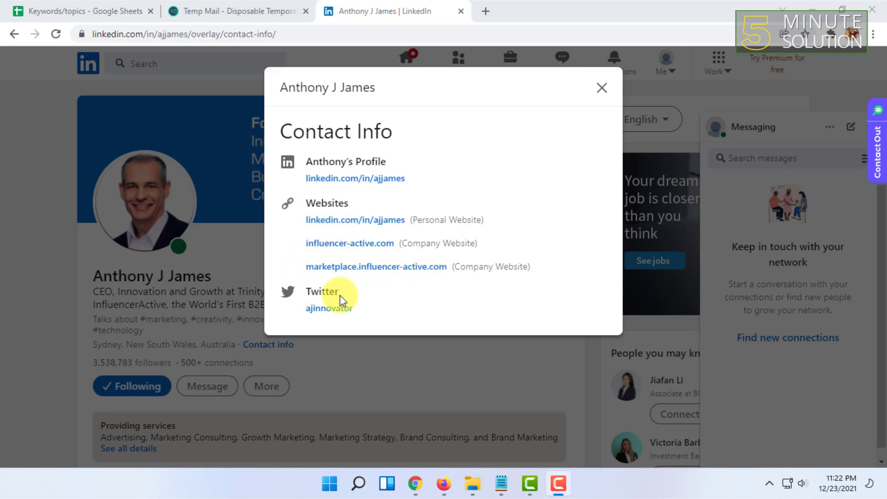
# Step: Close the Contact Info dialog to return to the member's profile page
pyautogui.click(601, 89)
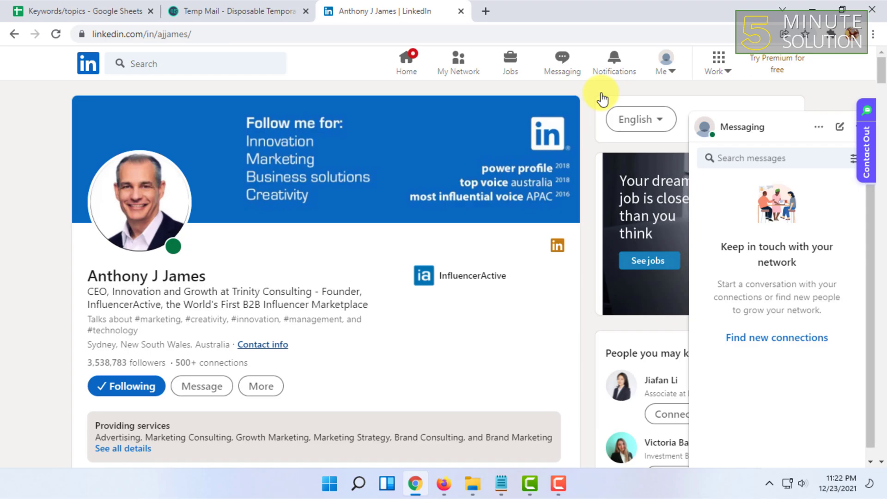
pyautogui.moveTo(474, 51)
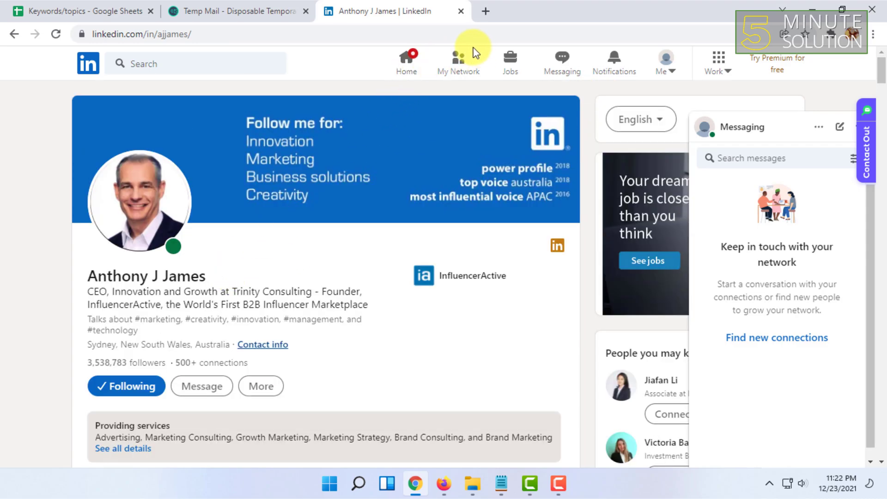
pyautogui.moveTo(369, 142)
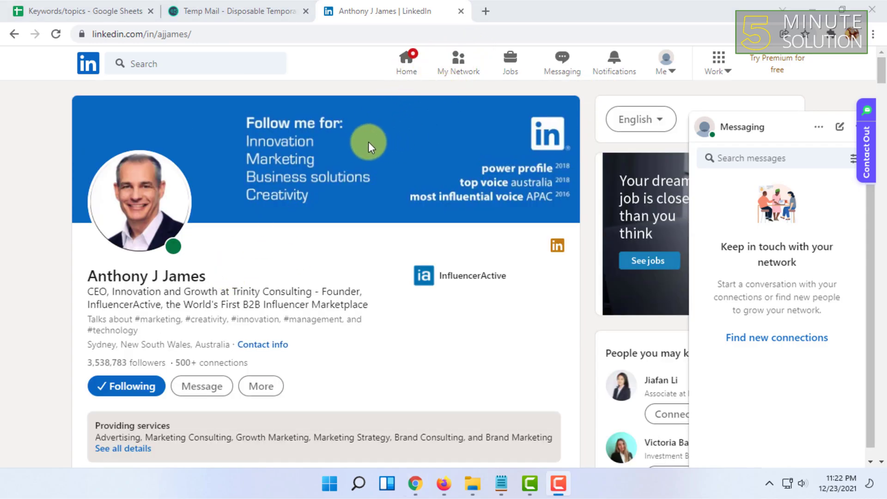
pyautogui.moveTo(482, 47)
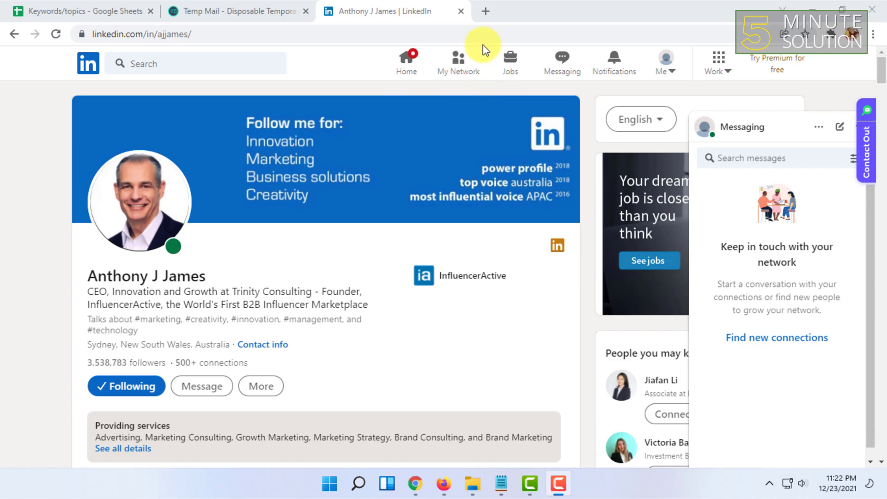
pyautogui.moveTo(195, 224)
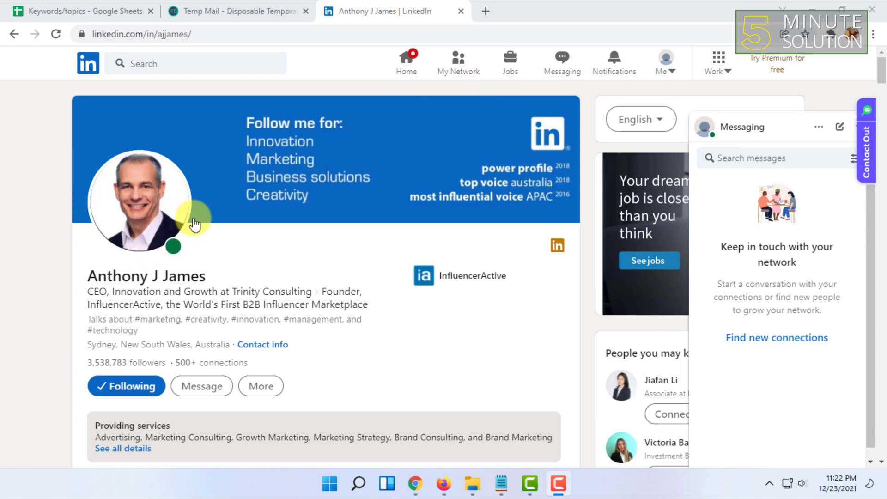
pyautogui.moveTo(200, 309)
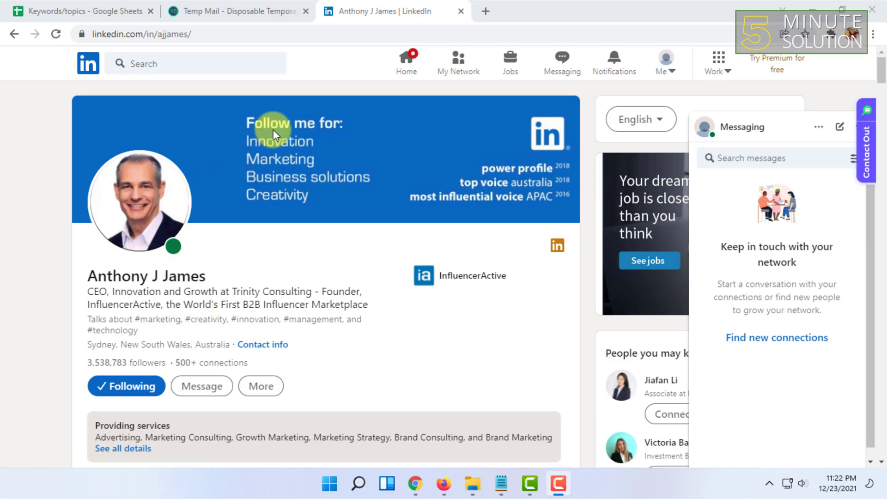
pyautogui.moveTo(324, 232)
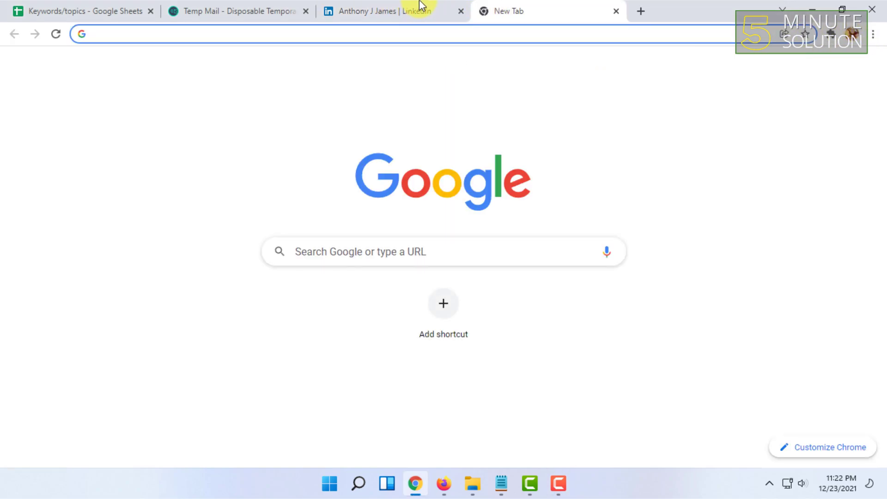
# Step: Search Google for the Contact Out email finder and open its Chrome Web Store listing
pyautogui.click(210, 34)
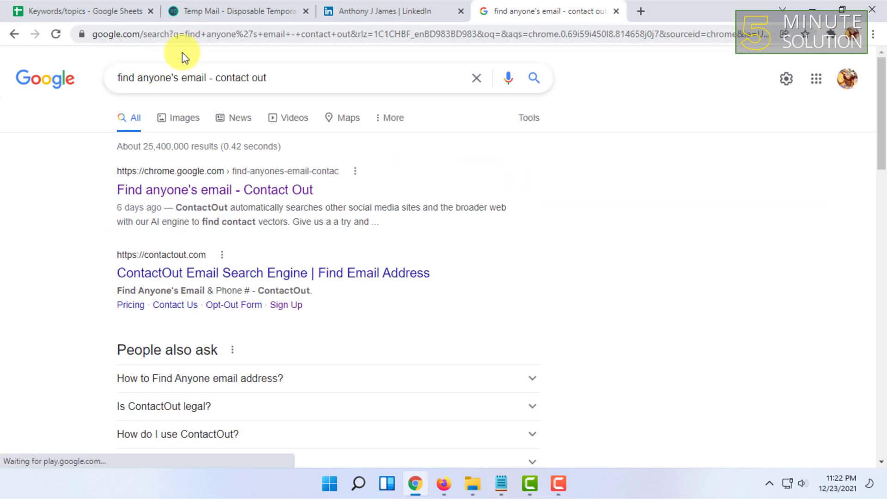
pyautogui.click(214, 190)
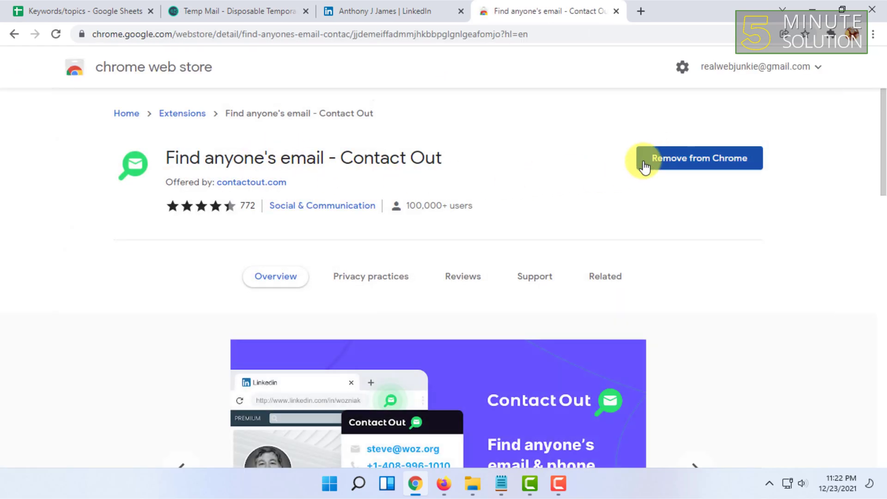
pyautogui.moveTo(200, 195)
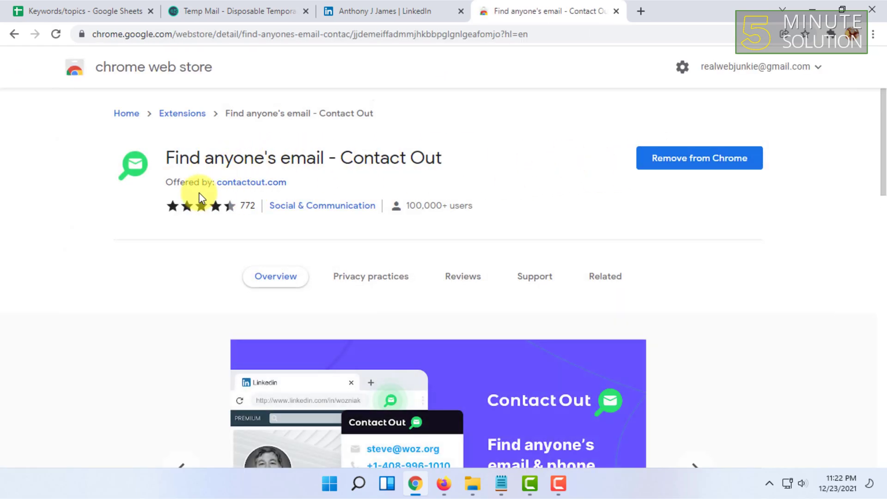
# Step: Browse the Web Store listing, return to the LinkedIn profile and highlight the founder's full name
pyautogui.scroll(-3)
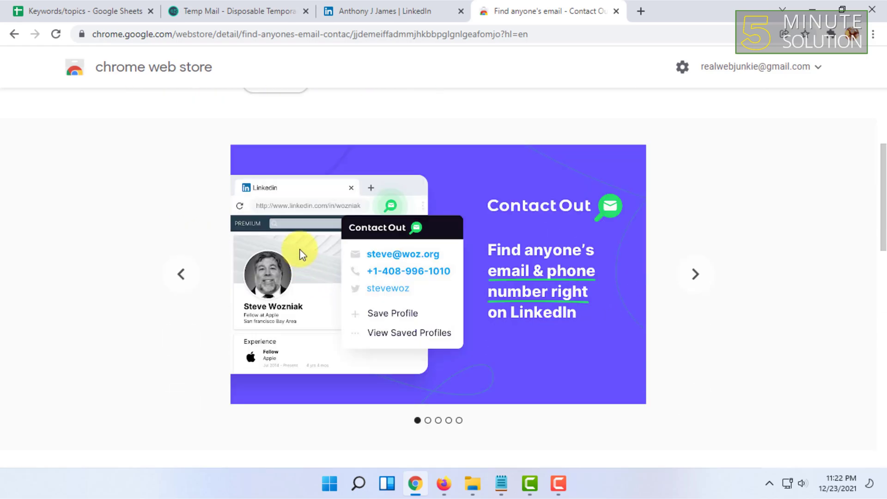
pyautogui.click(696, 273)
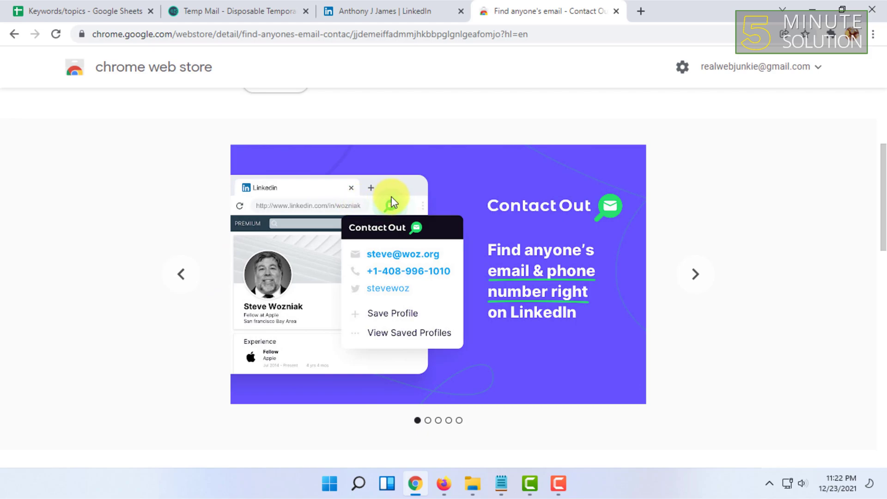
pyautogui.moveTo(396, 206)
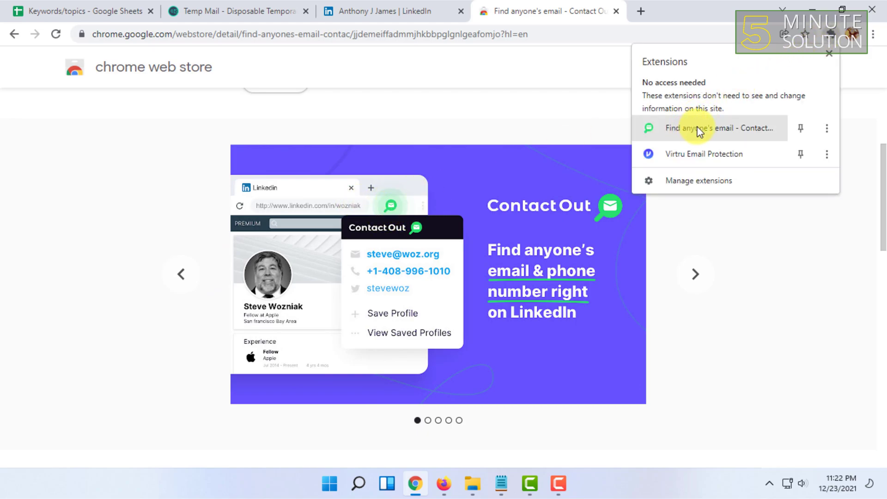
pyautogui.click(379, 12)
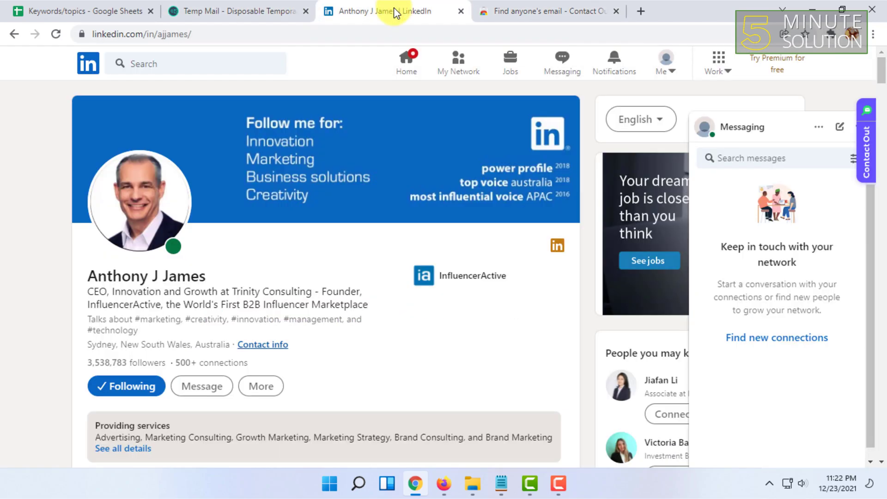
pyautogui.moveTo(359, 248)
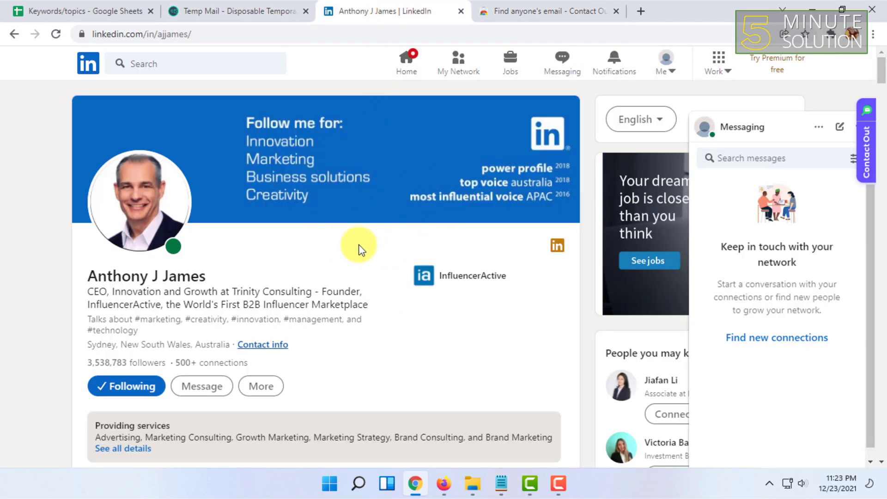
pyautogui.moveTo(171, 109)
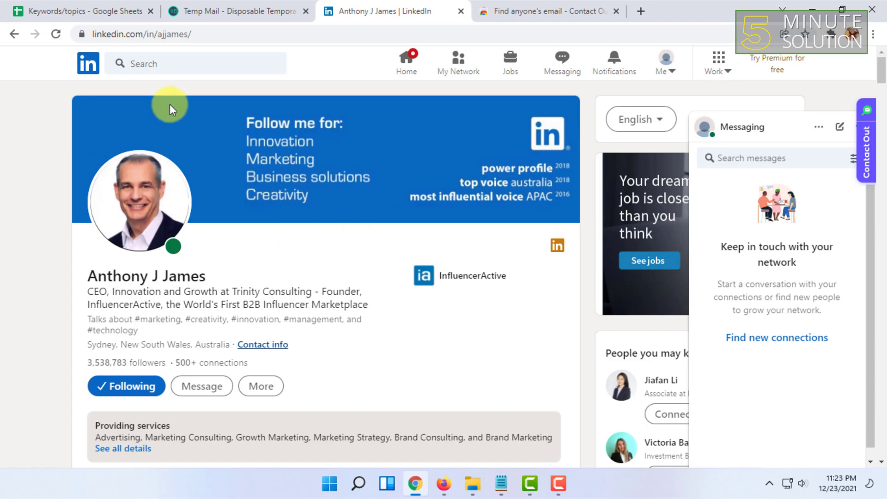
pyautogui.moveTo(184, 296)
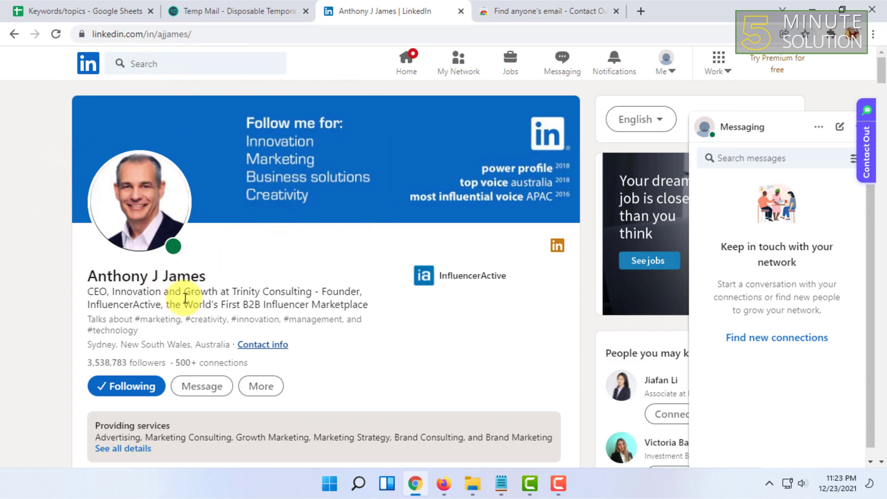
pyautogui.moveTo(187, 272)
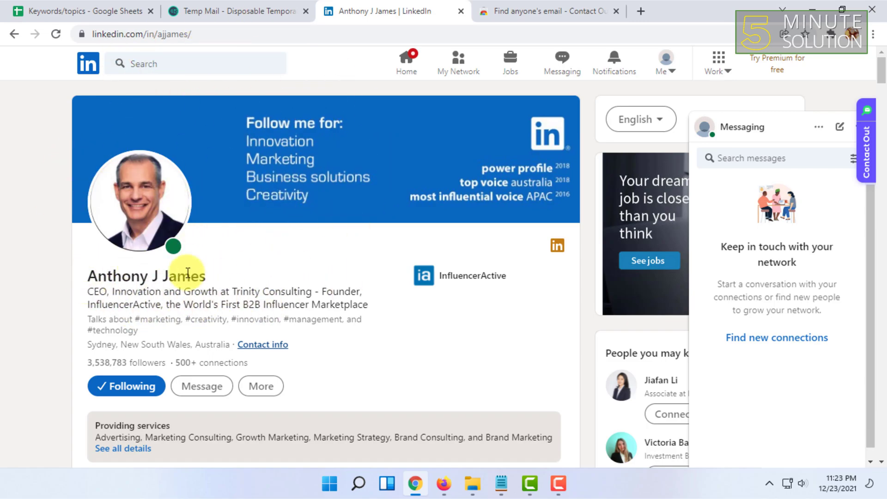
pyautogui.tripleClick(147, 276)
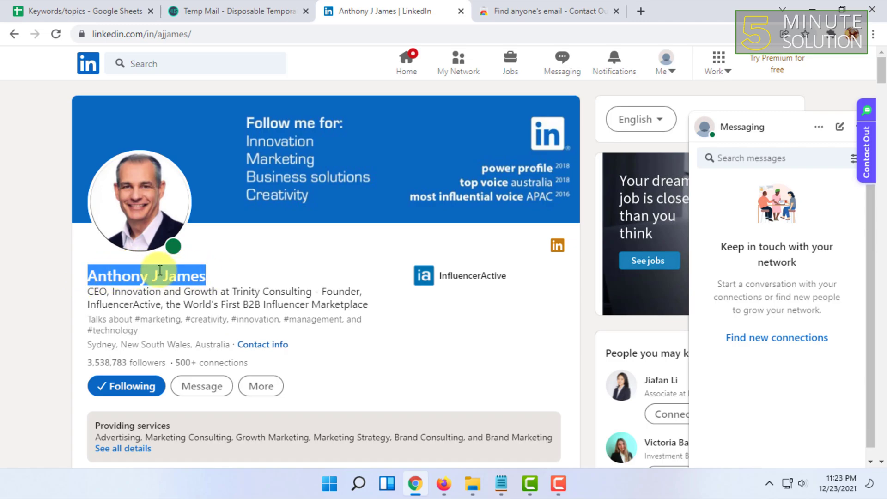
pyautogui.moveTo(183, 224)
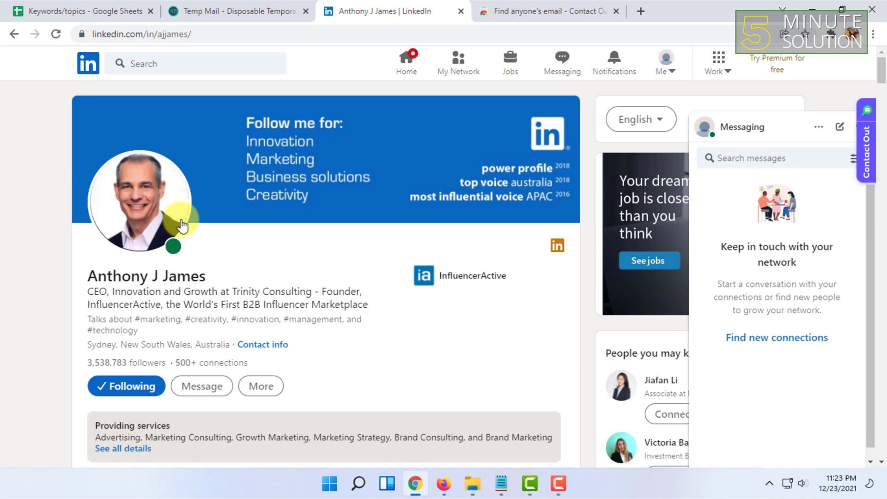
pyautogui.moveTo(413, 187)
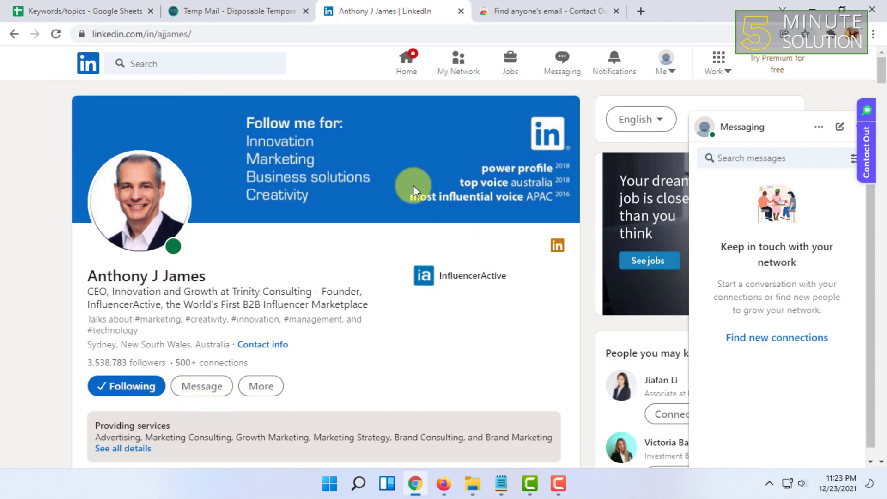
pyautogui.moveTo(858, 50)
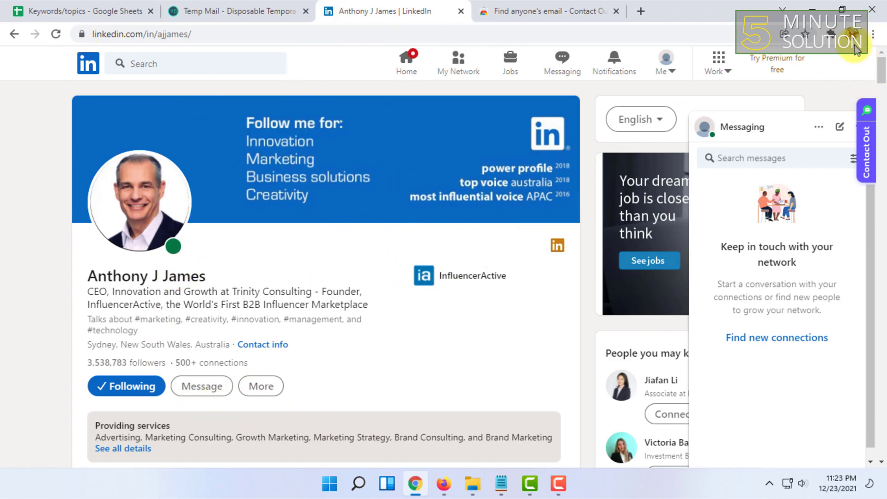
# Step: Launch the 'Find anyone's email - ContactOut' extension so its login prompt appears
pyautogui.click(718, 58)
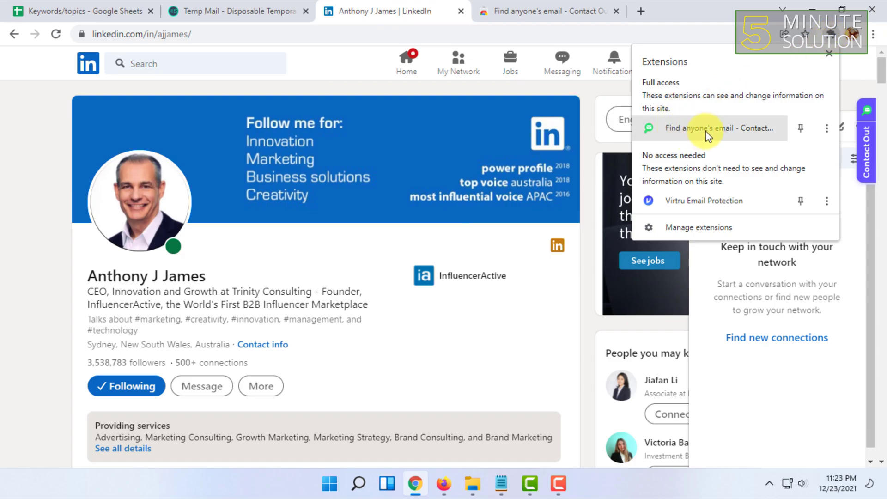
pyautogui.moveTo(710, 127)
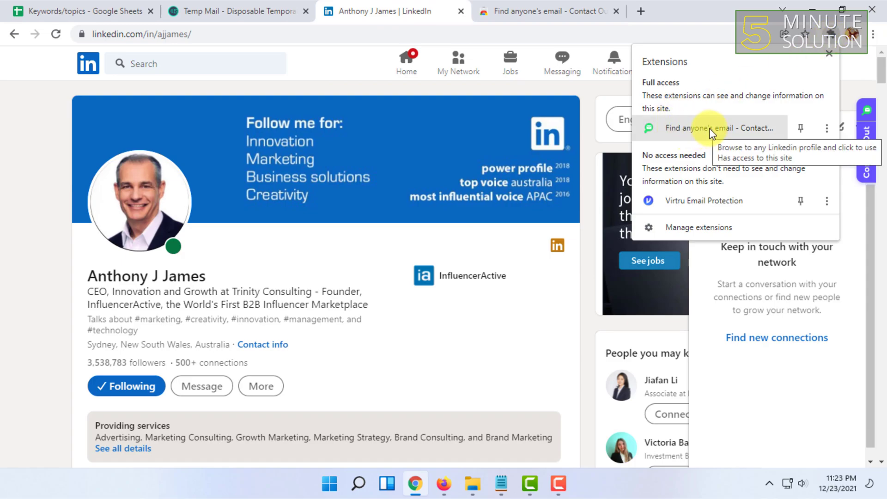
pyautogui.click(711, 127)
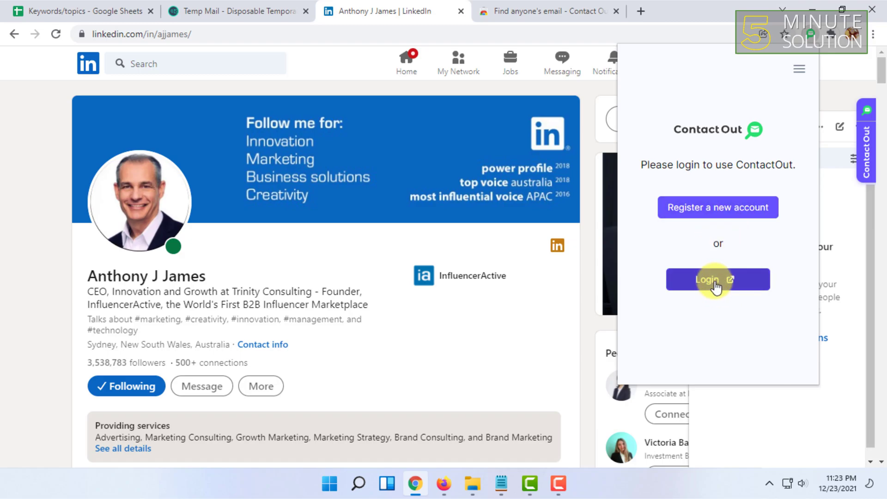
pyautogui.moveTo(730, 282)
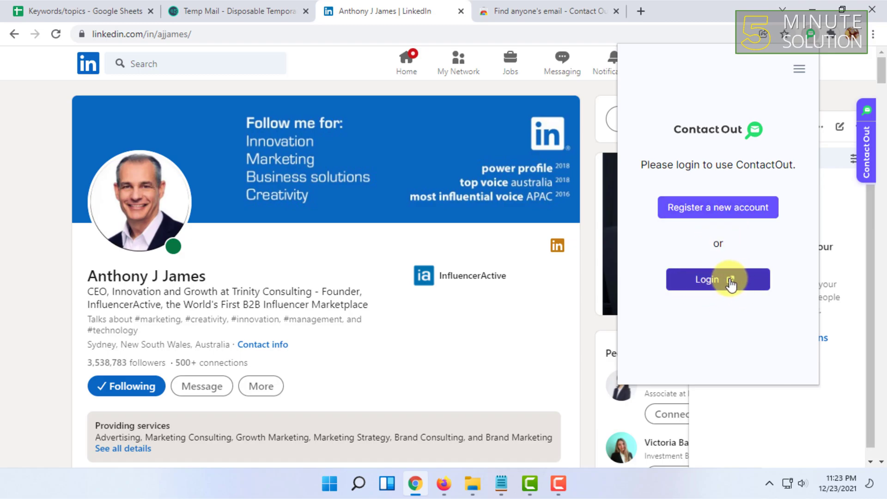
pyautogui.moveTo(734, 186)
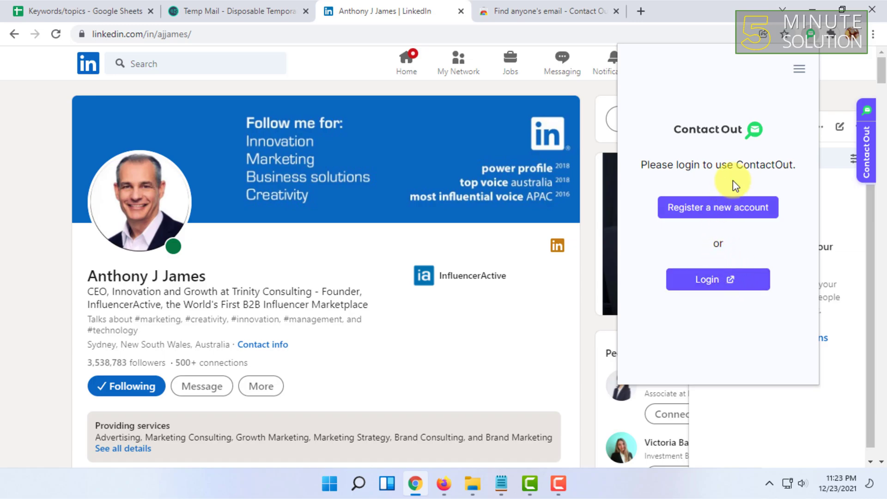
pyautogui.click(545, 11)
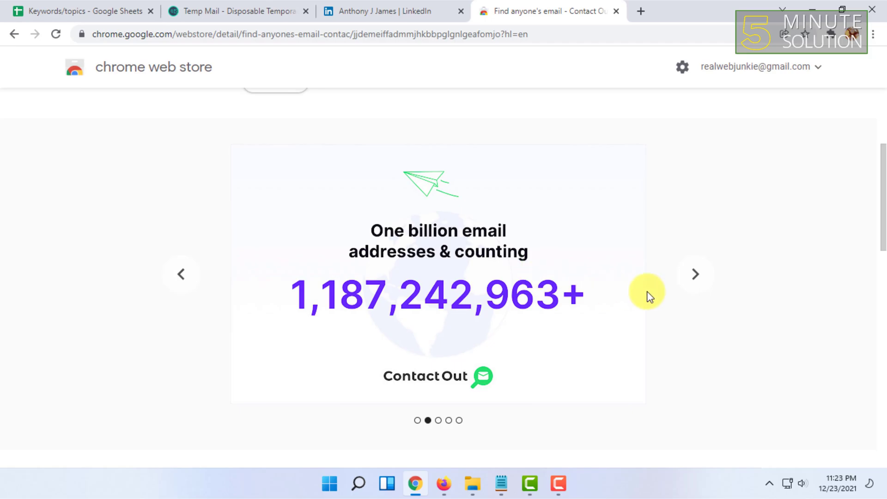
# Step: Flip through ContactOut's promotional screenshots, then return to the LinkedIn profile
pyautogui.click(695, 275)
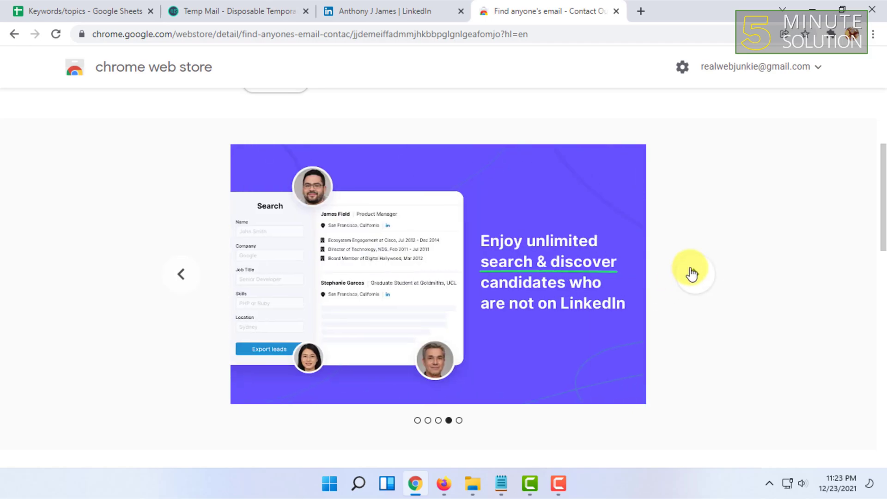
pyautogui.click(692, 273)
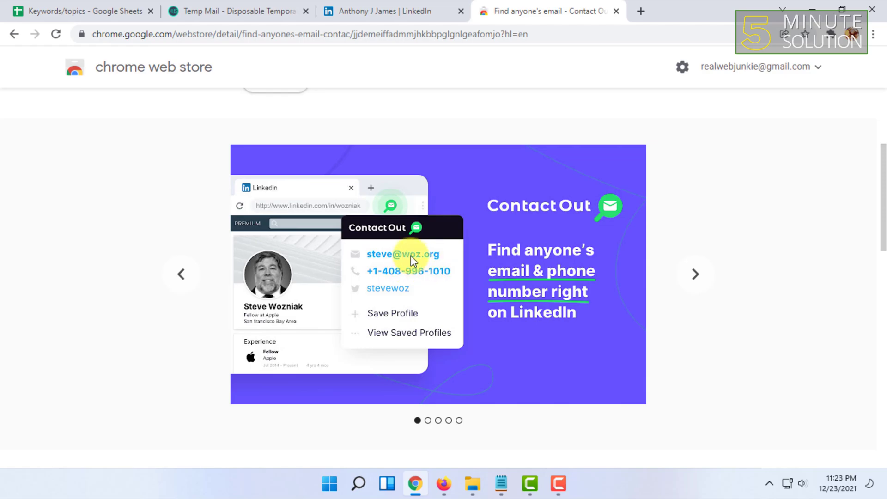
pyautogui.click(390, 11)
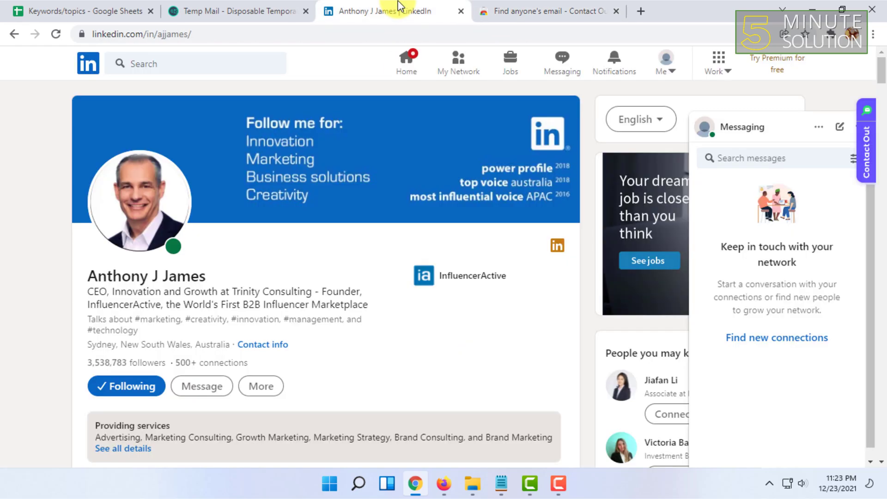
pyautogui.scroll(-3)
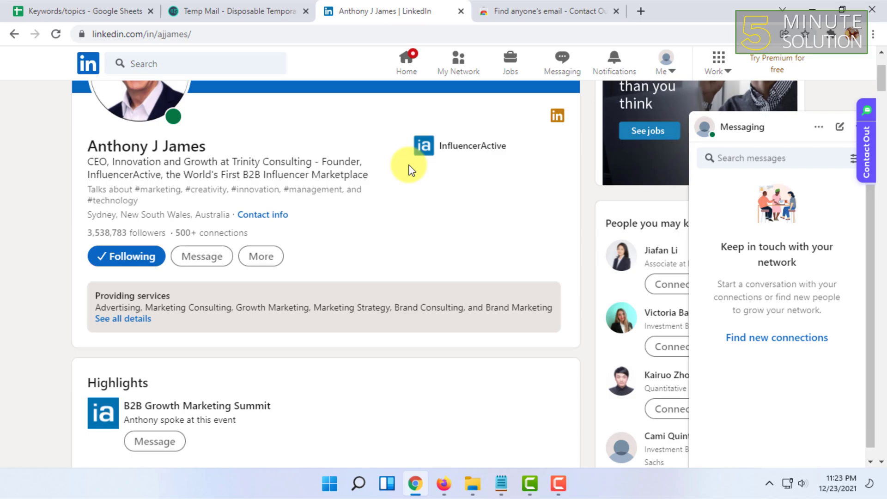
pyautogui.moveTo(396, 246)
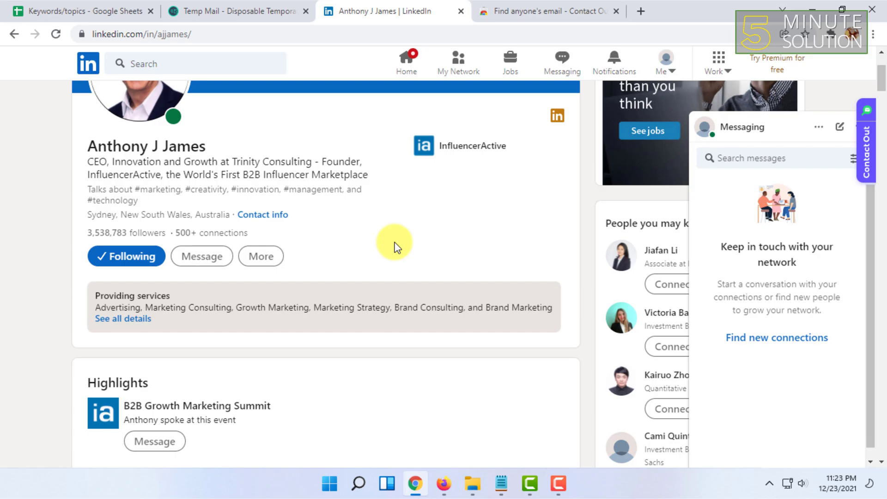
pyautogui.scroll(3)
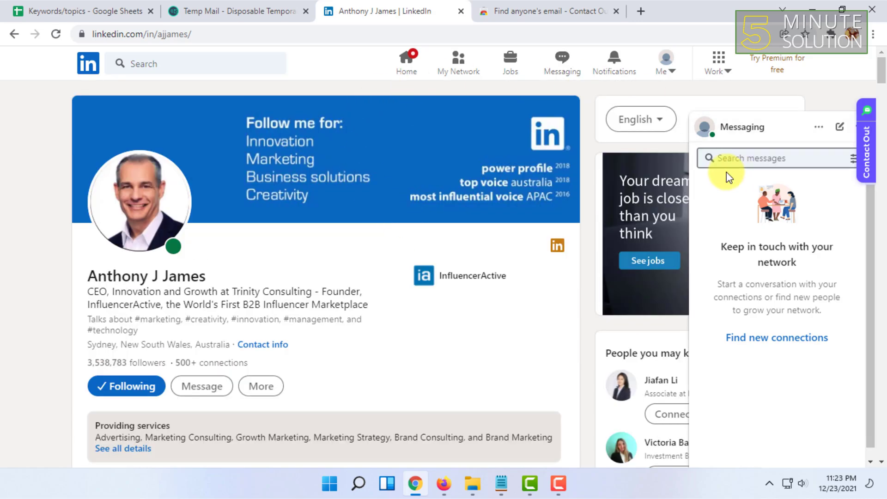
pyautogui.moveTo(244, 232)
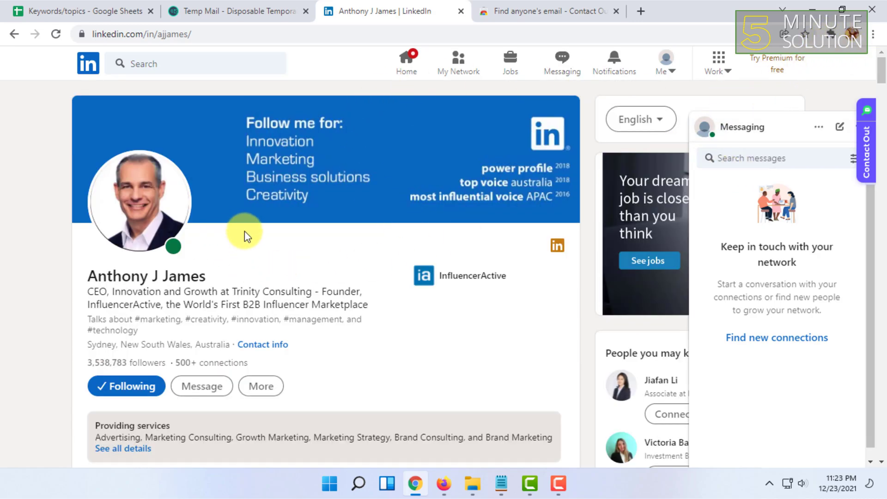
pyautogui.moveTo(820, 45)
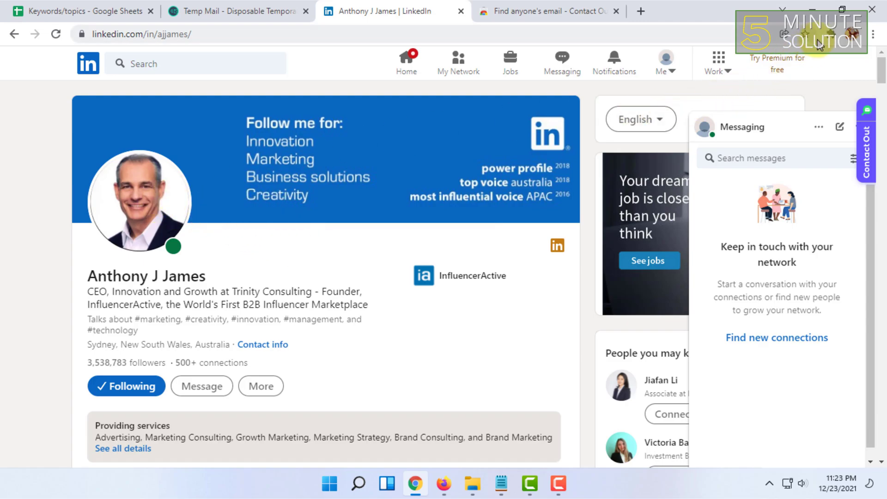
pyautogui.moveTo(389, 313)
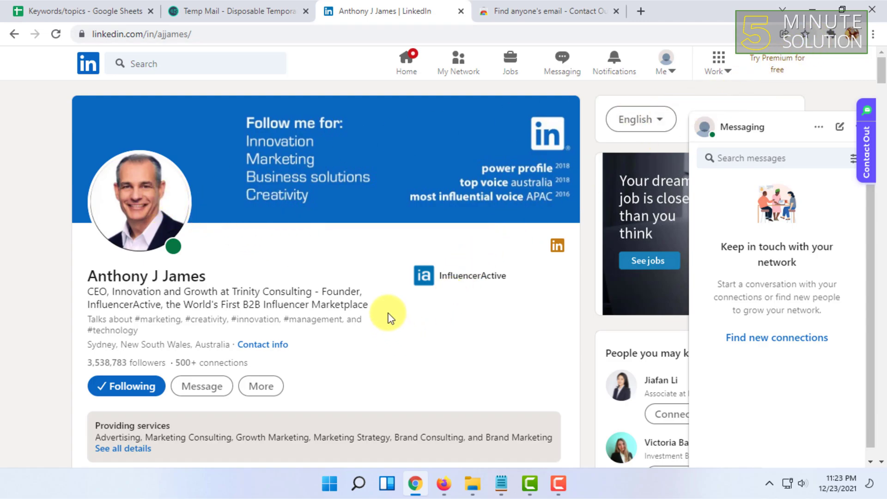
pyautogui.moveTo(379, 311)
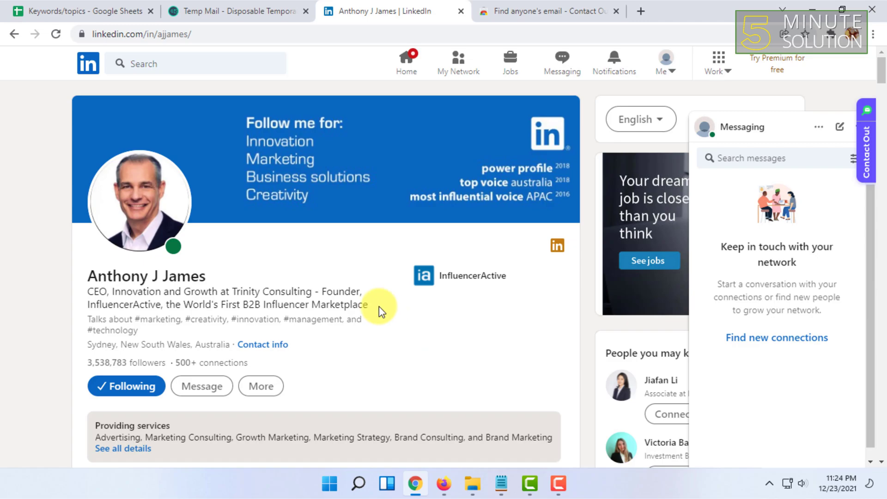
pyautogui.click(717, 57)
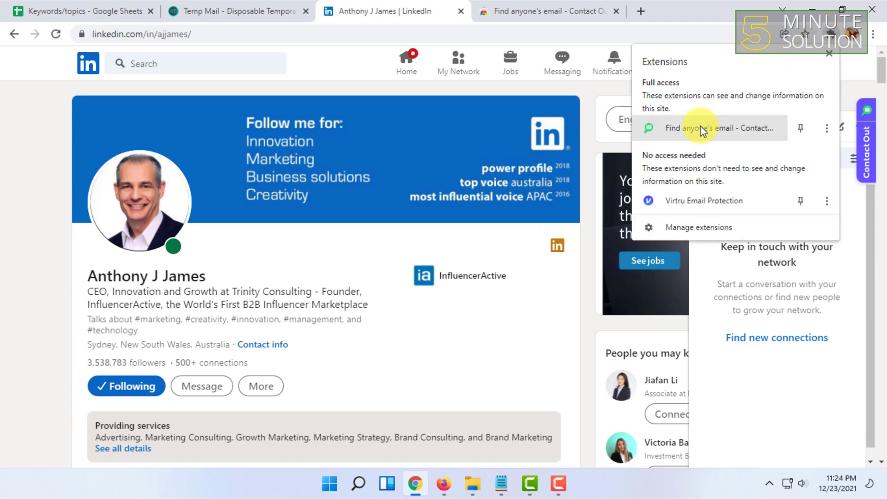
pyautogui.moveTo(671, 136)
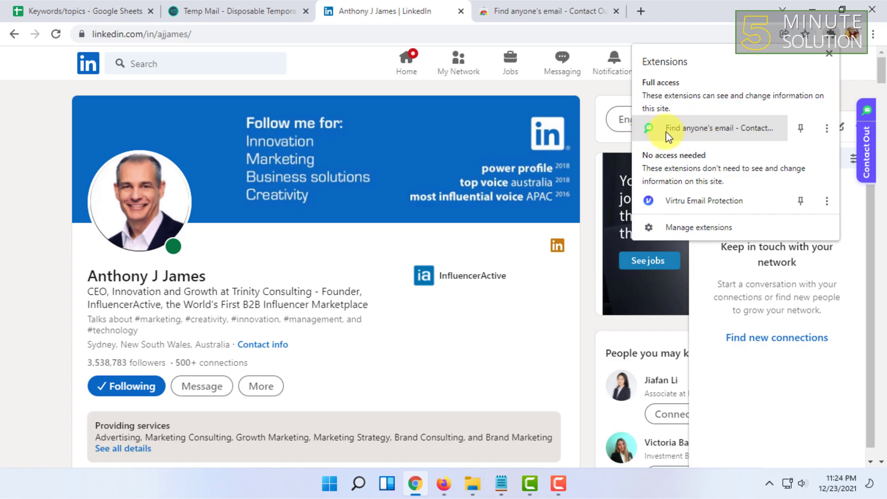
pyautogui.moveTo(621, 137)
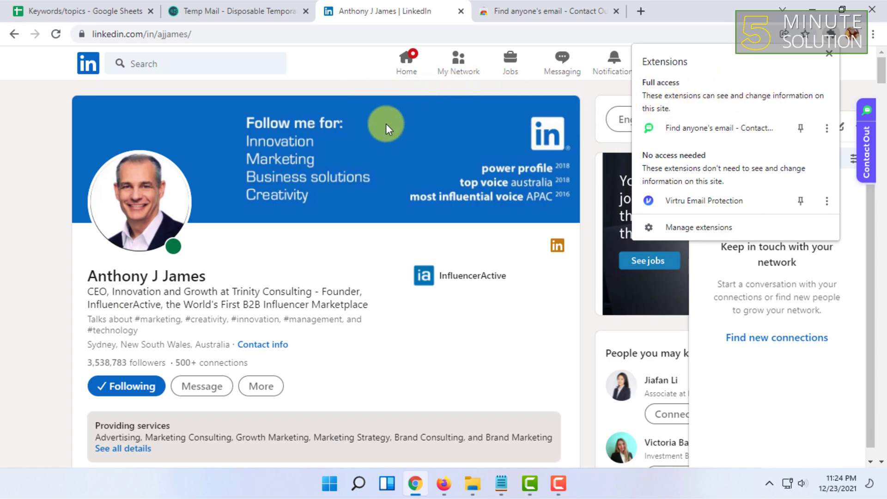
pyautogui.click(561, 61)
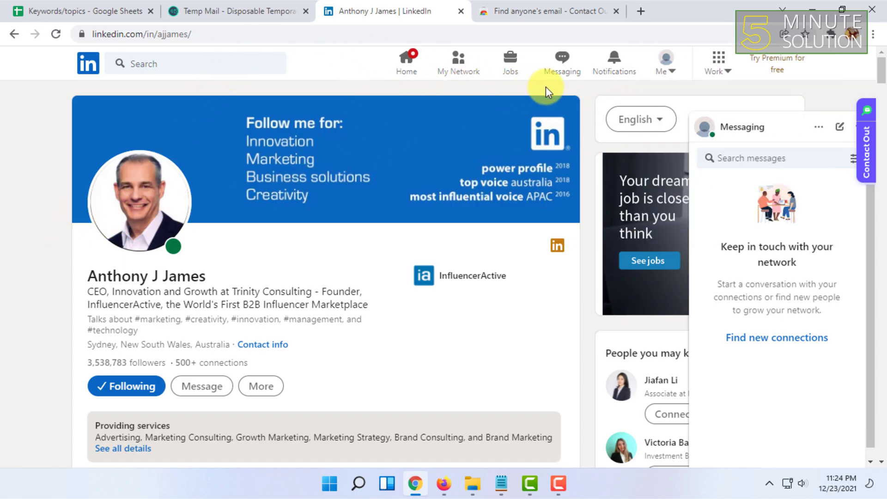
pyautogui.moveTo(293, 105)
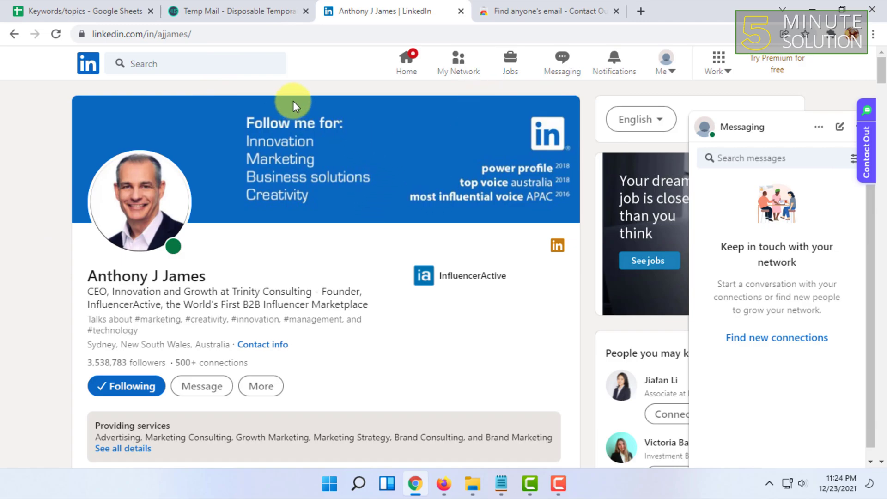